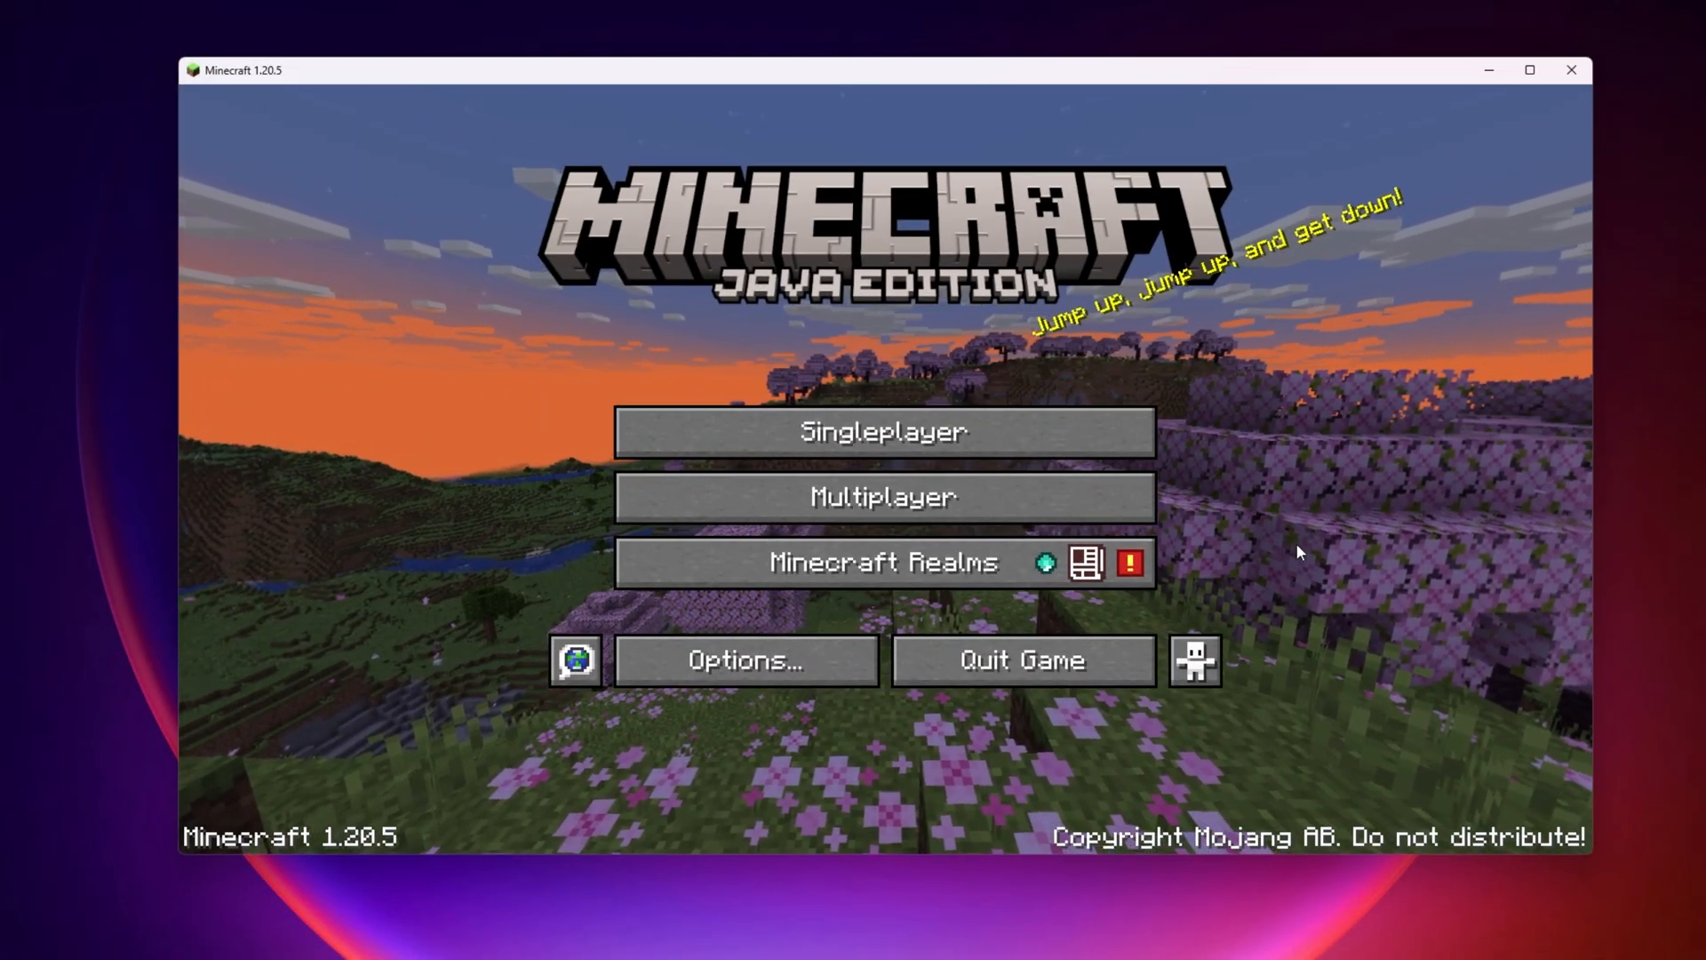
- Select the shockbyte.com/panel world from Singleplayer and enter its Edit settings
{"action": "left_click", "coordinate": [883, 430]}
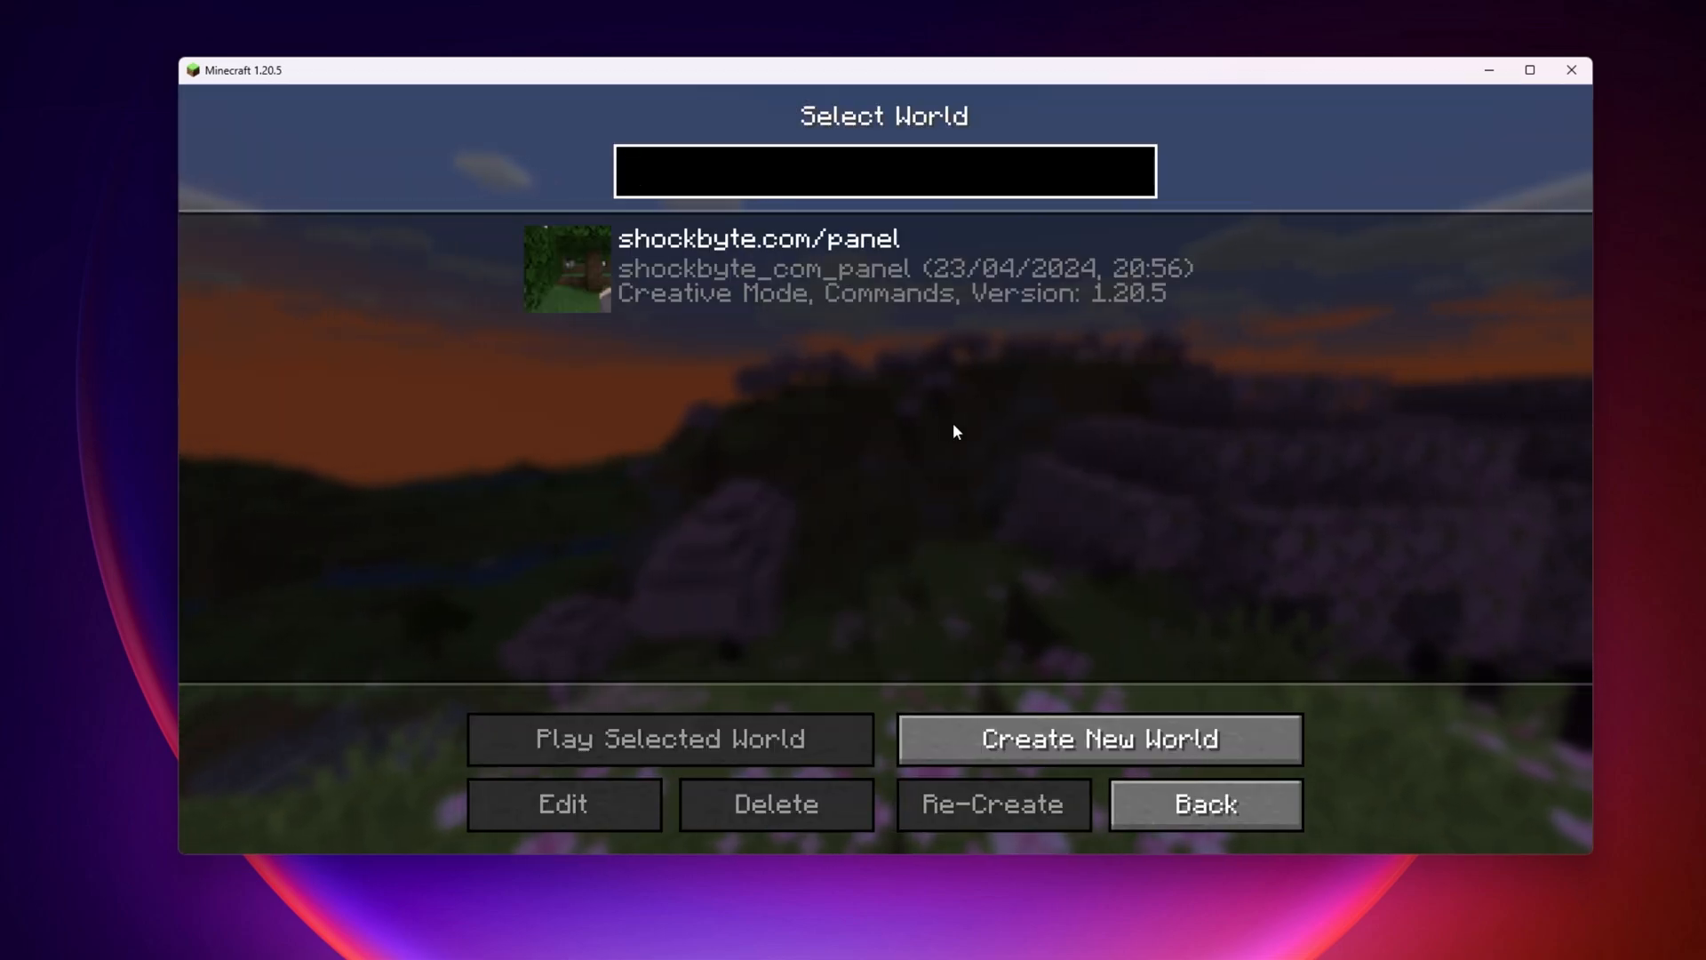
{"action": "left_click", "coordinate": [883, 171]}
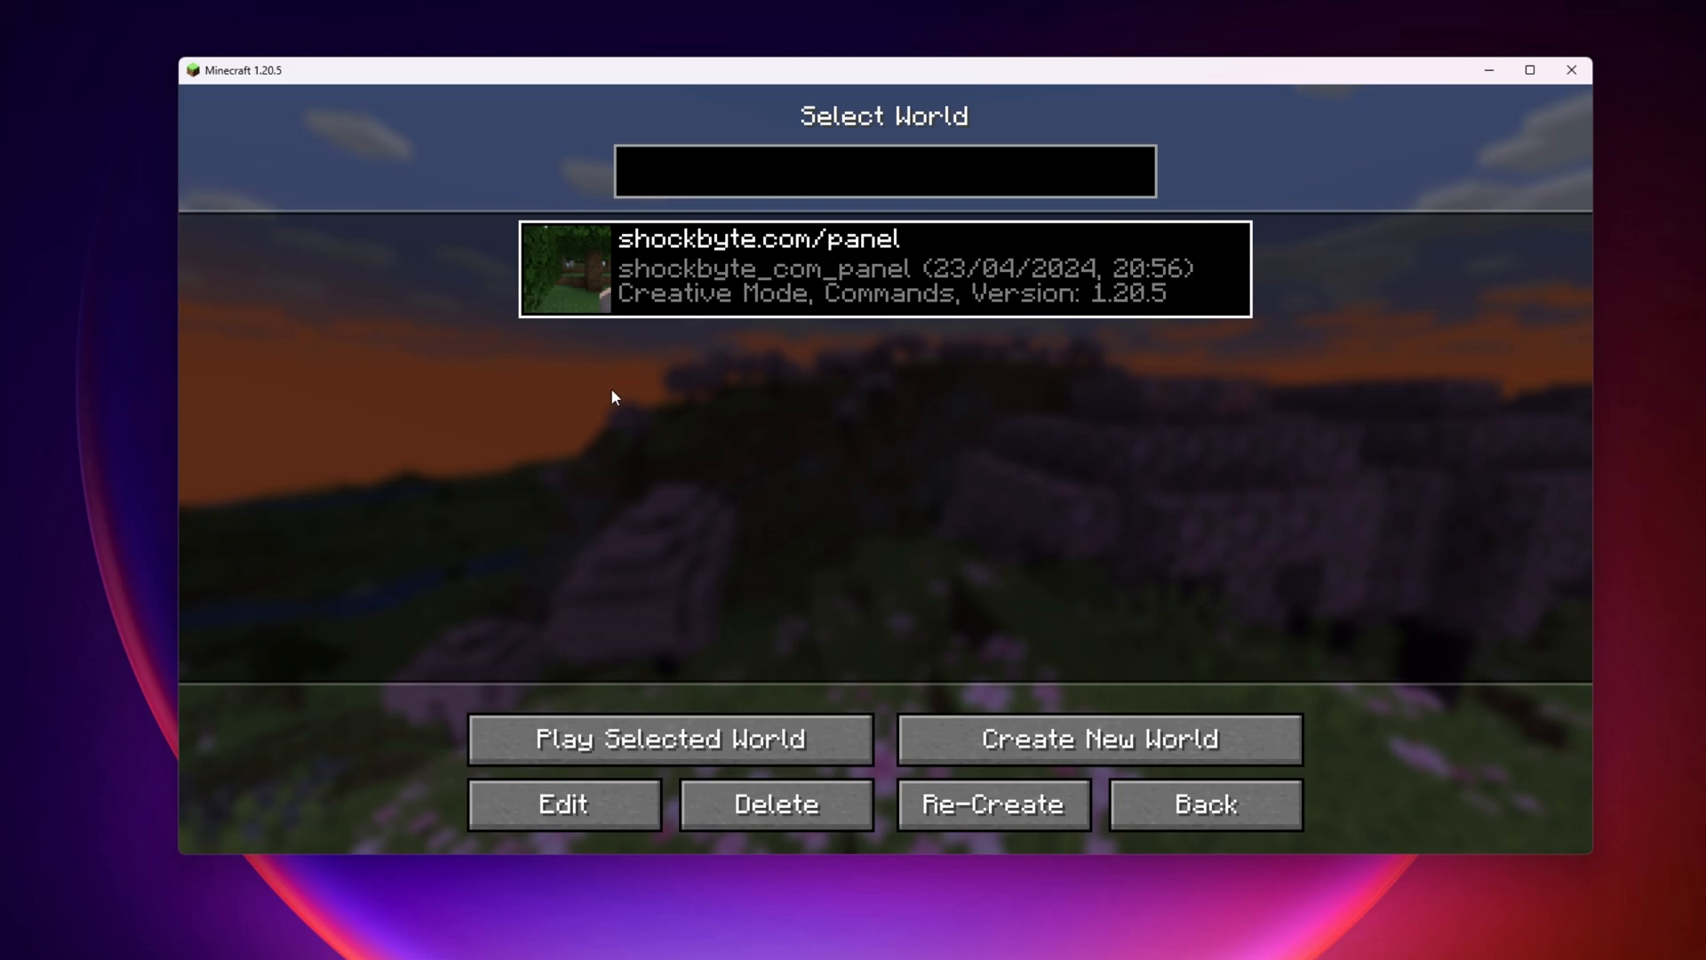
{"action": "left_click", "coordinate": [564, 803]}
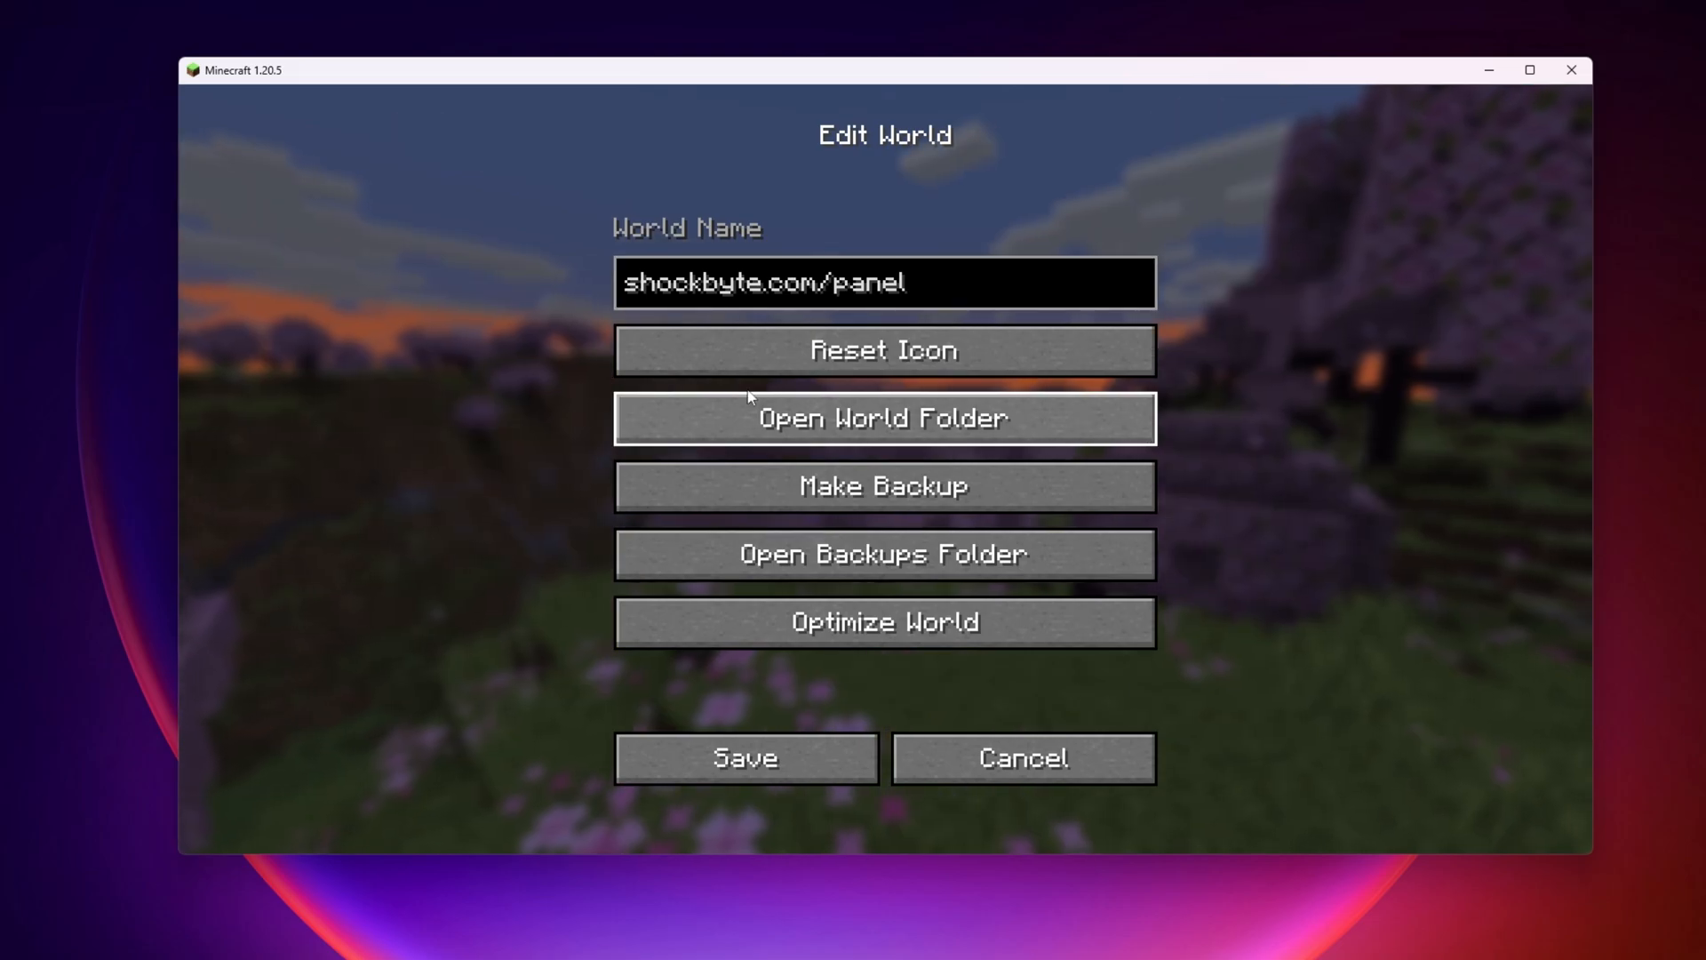
- View the world's save folder, then create a backup with Make Backup
{"action": "left_click", "coordinate": [884, 554]}
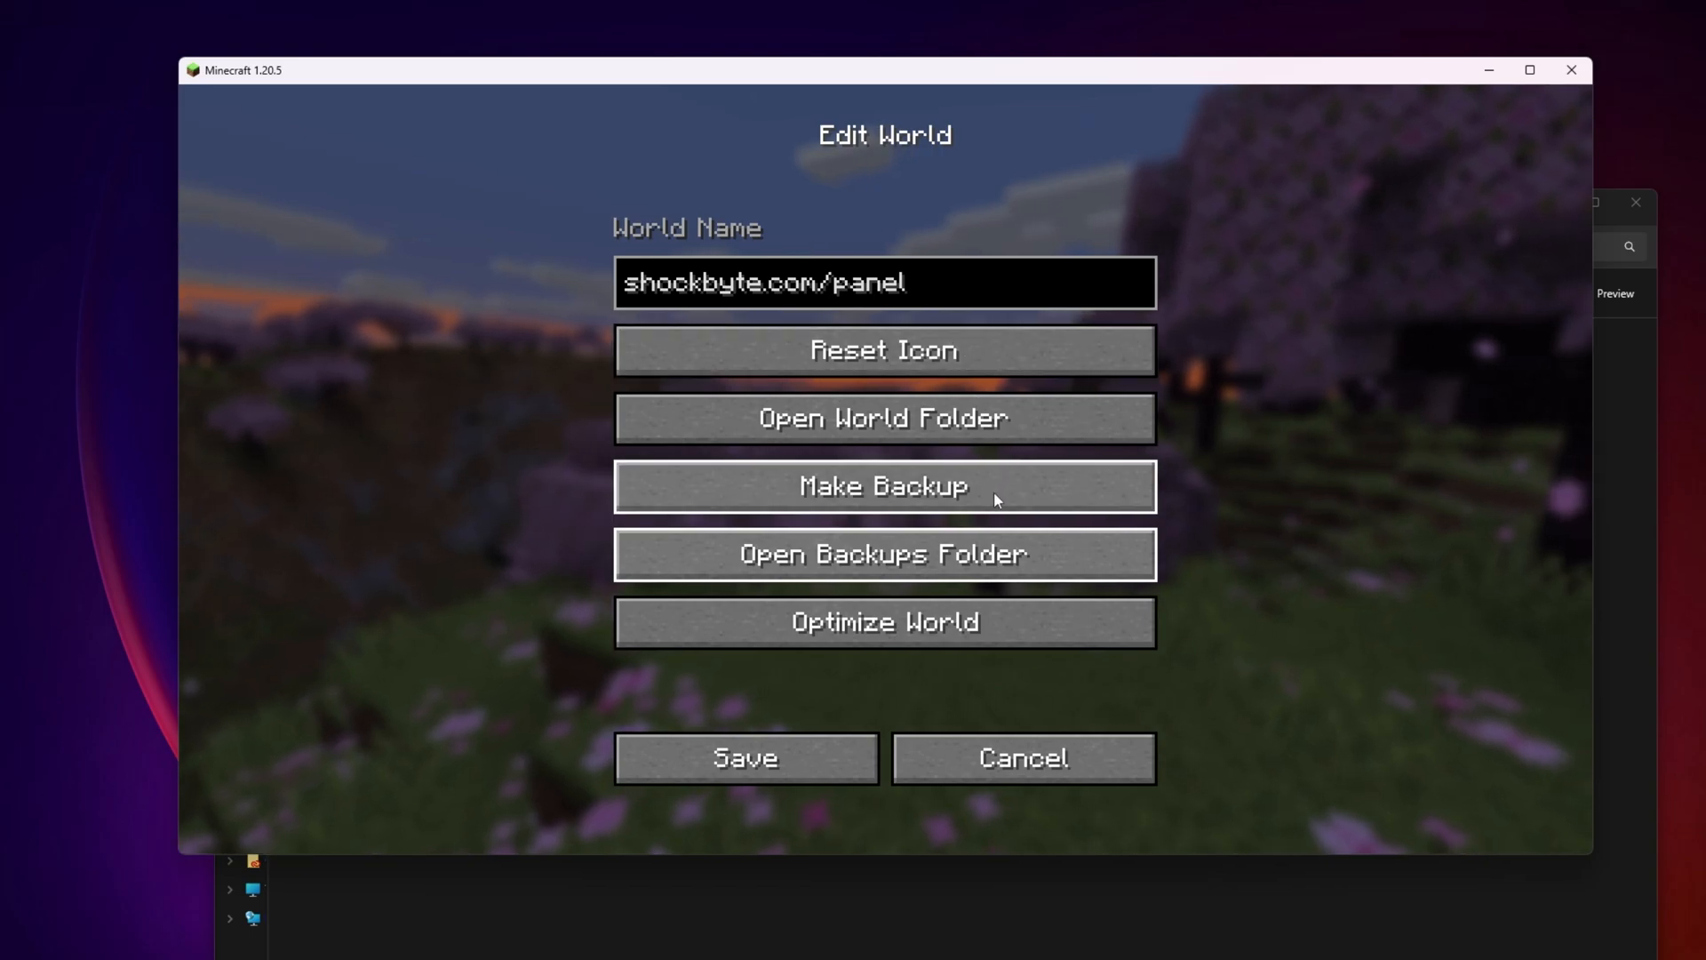
{"action": "left_click", "coordinate": [884, 485]}
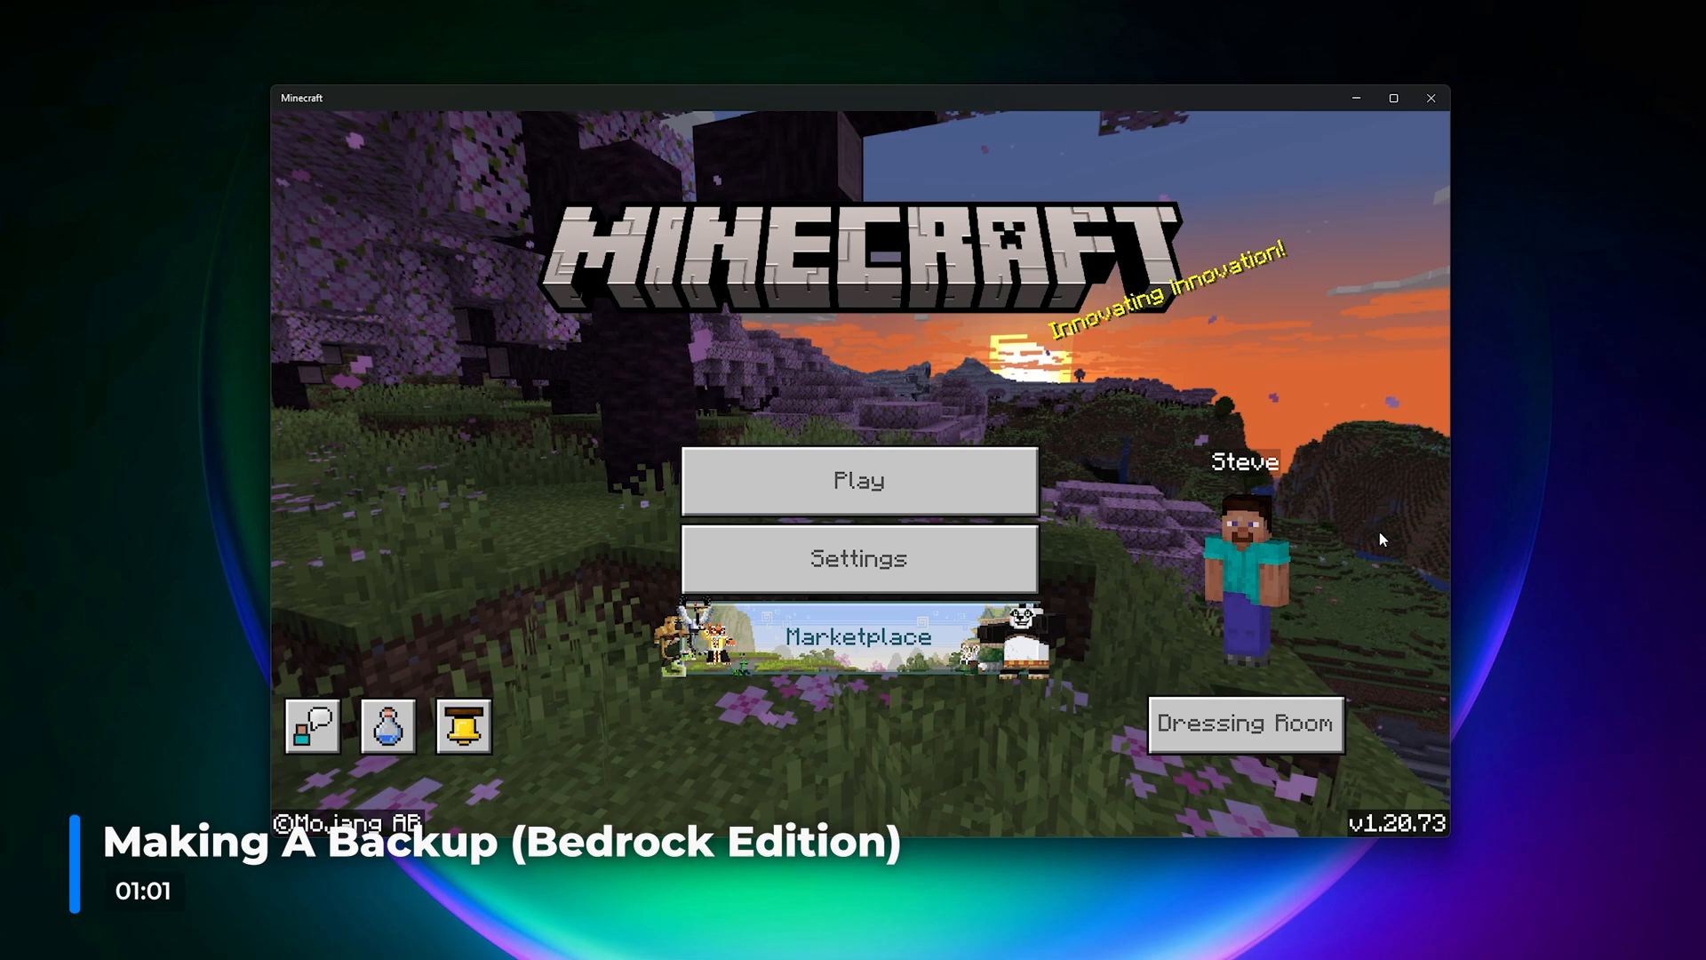
- From Play, enter My World's settings and use Copy World to create 'Copy of My World'
{"action": "left_click", "coordinate": [856, 480]}
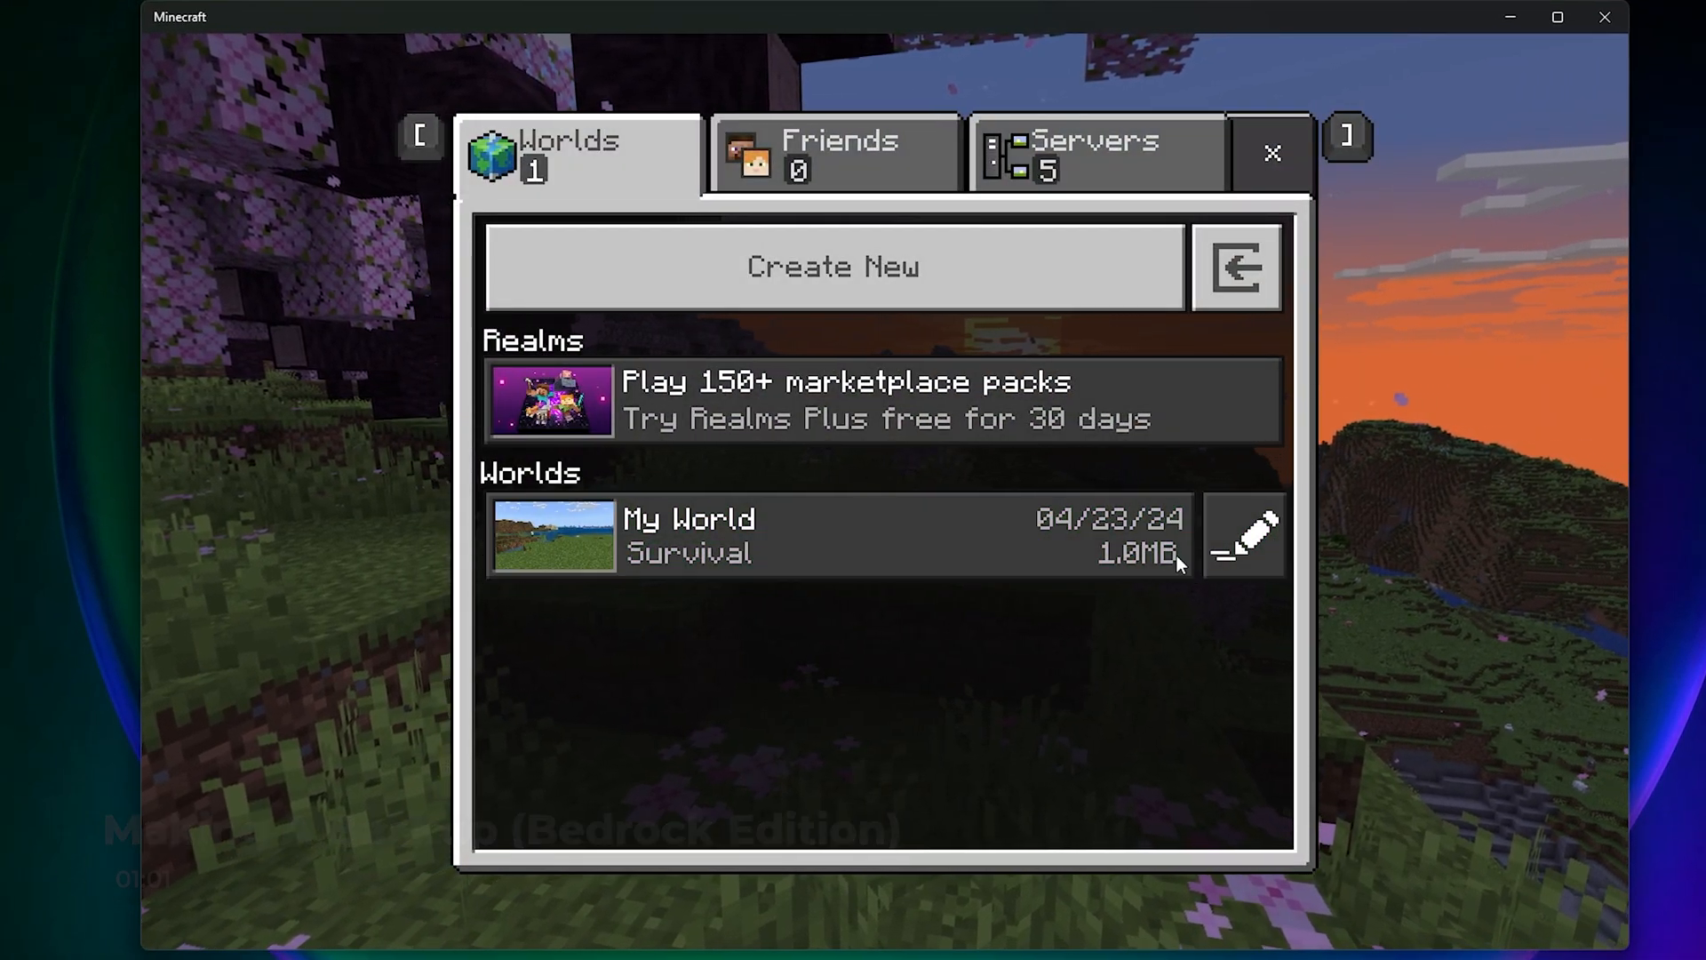
{"action": "left_click", "coordinate": [1243, 535]}
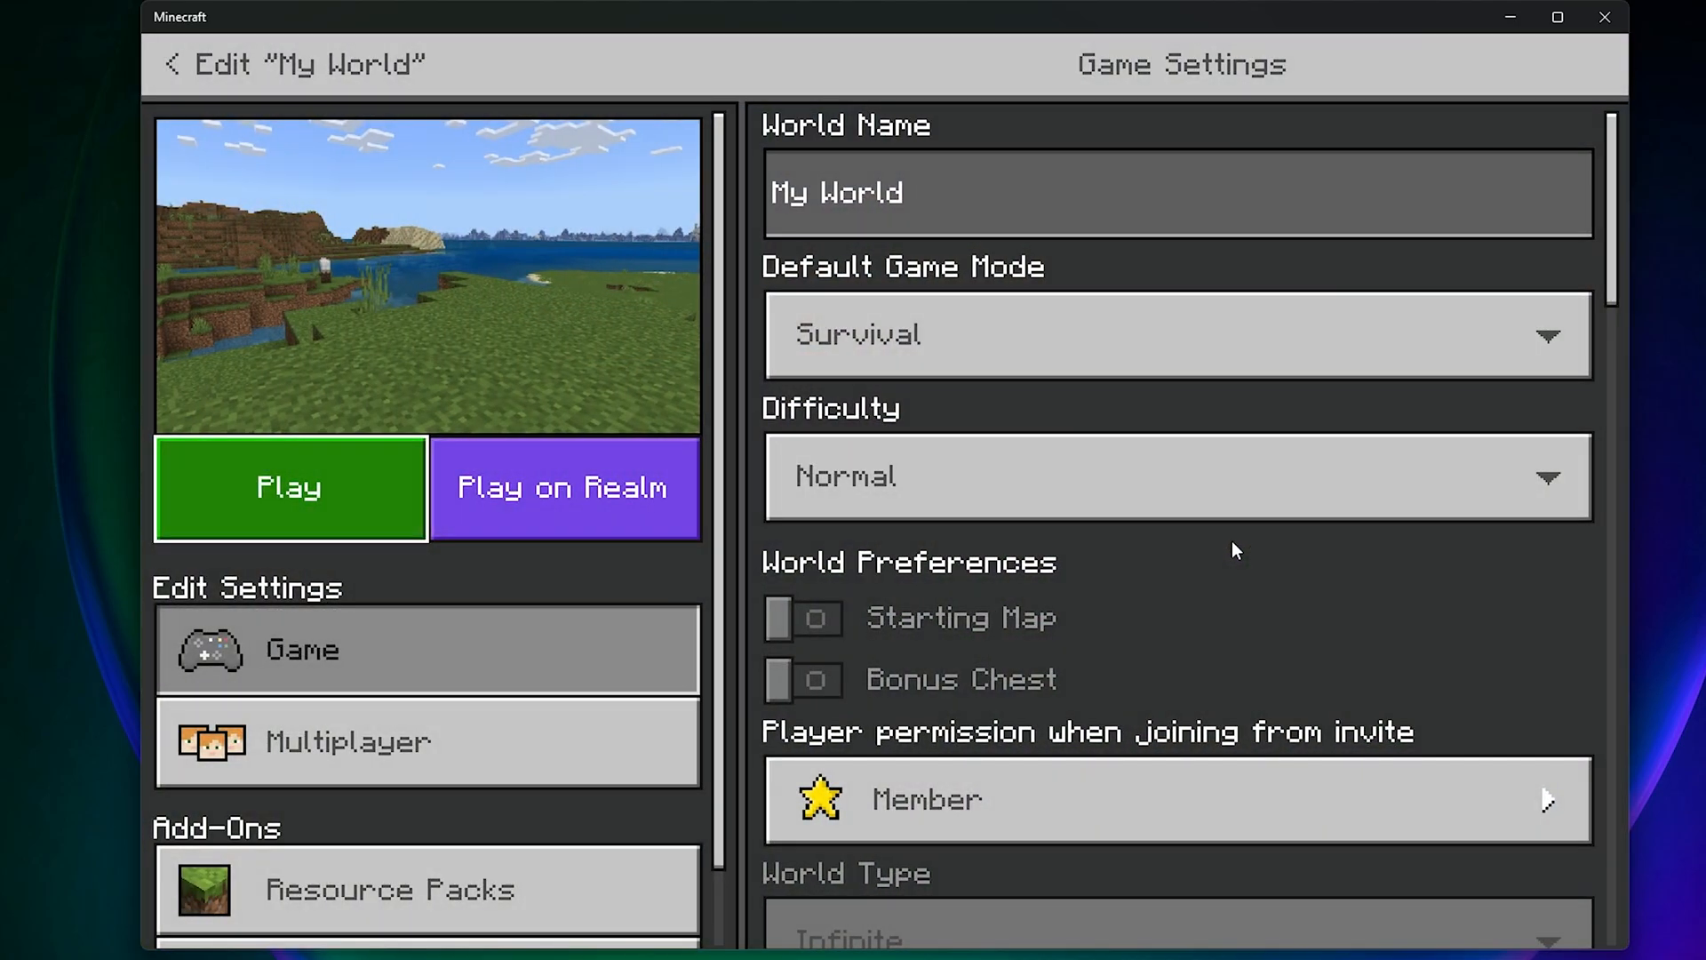
{"action": "scroll", "scroll_direction": "down", "scroll_amount": 3}
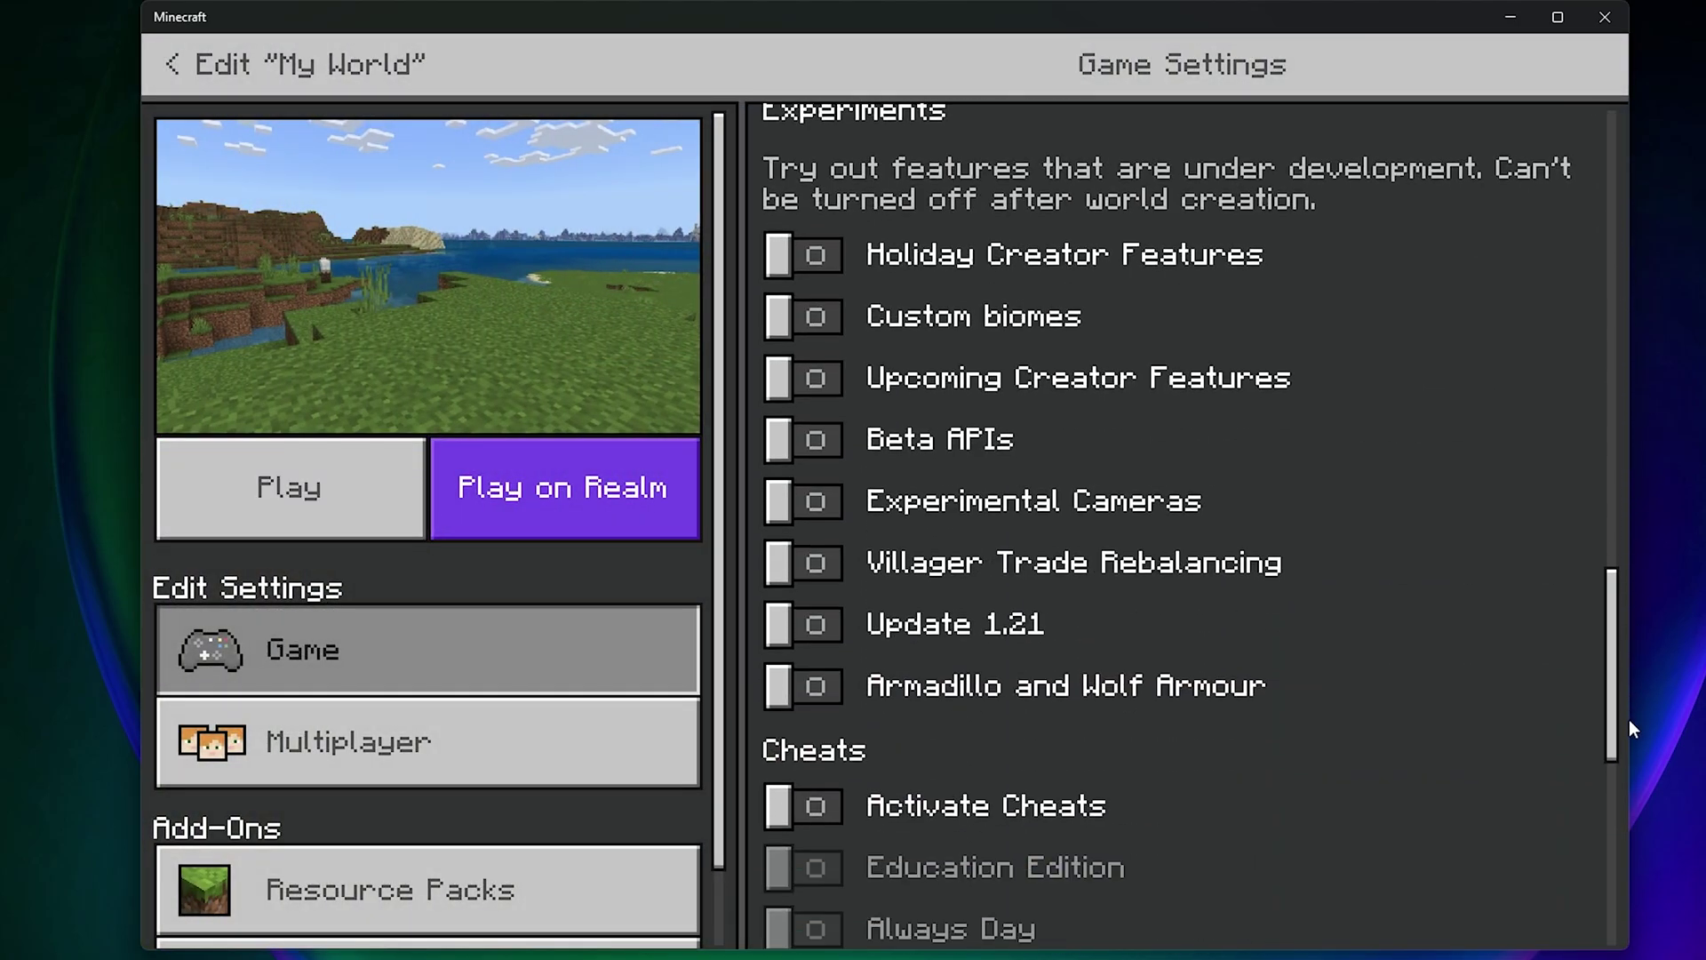
{"action": "scroll", "scroll_direction": "down", "scroll_amount": 3}
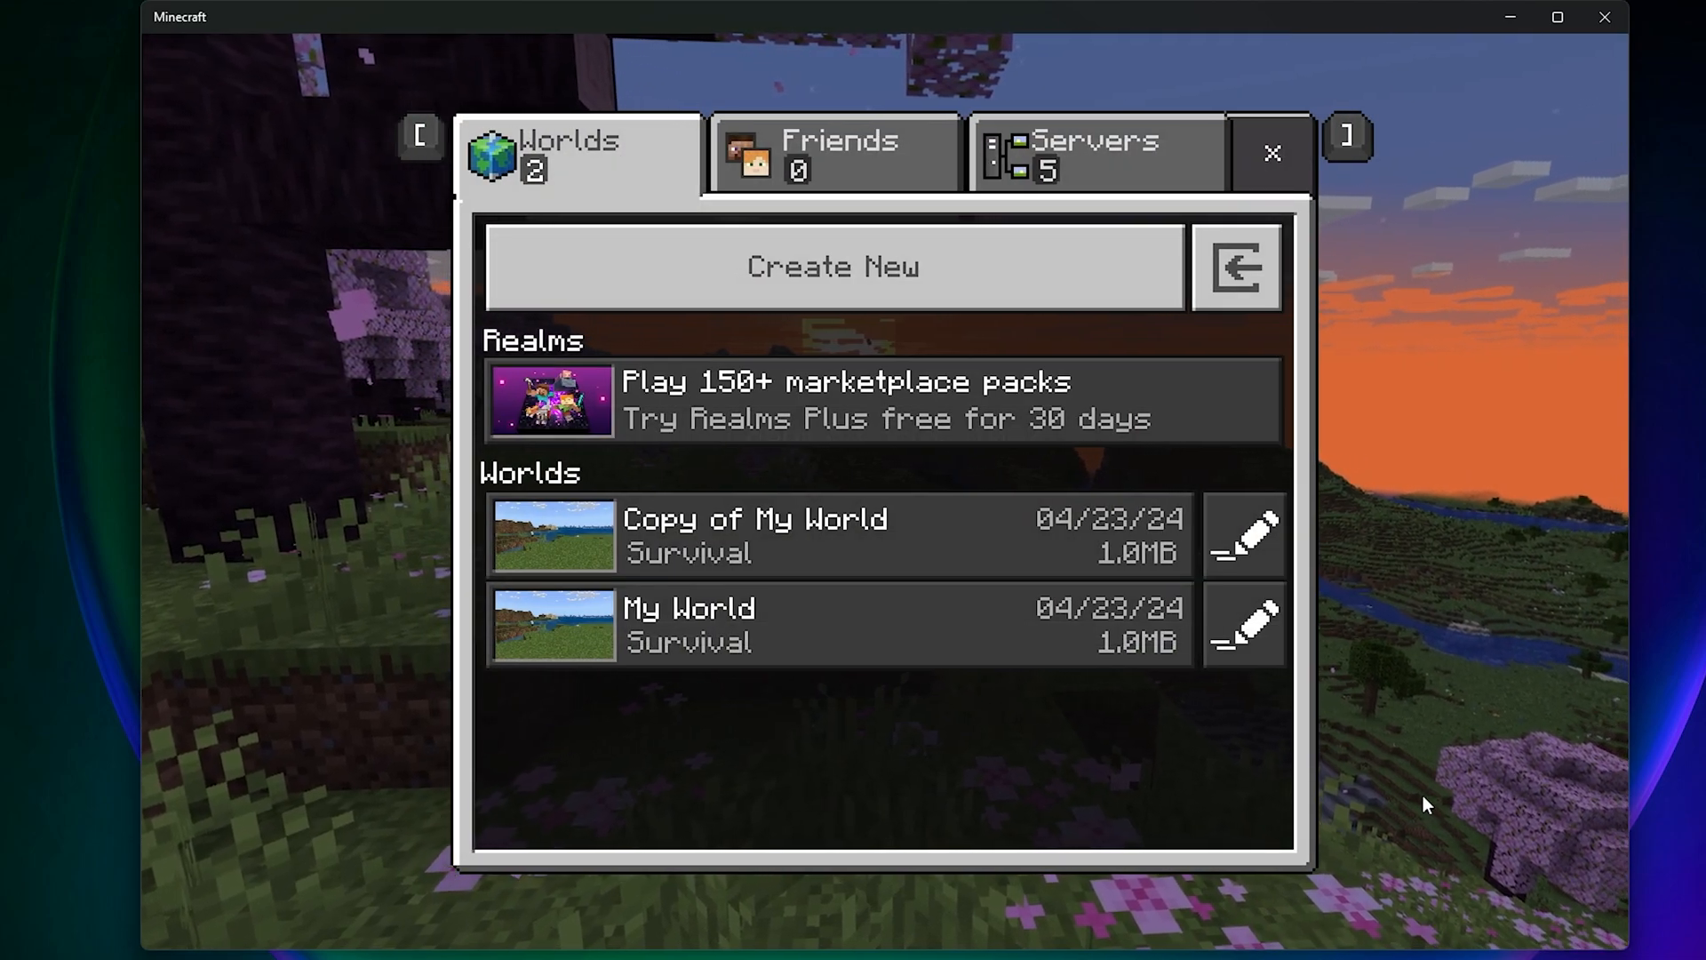
- Export My World via Export World and save the file in the Save As dialog
{"action": "left_click", "coordinate": [1244, 624]}
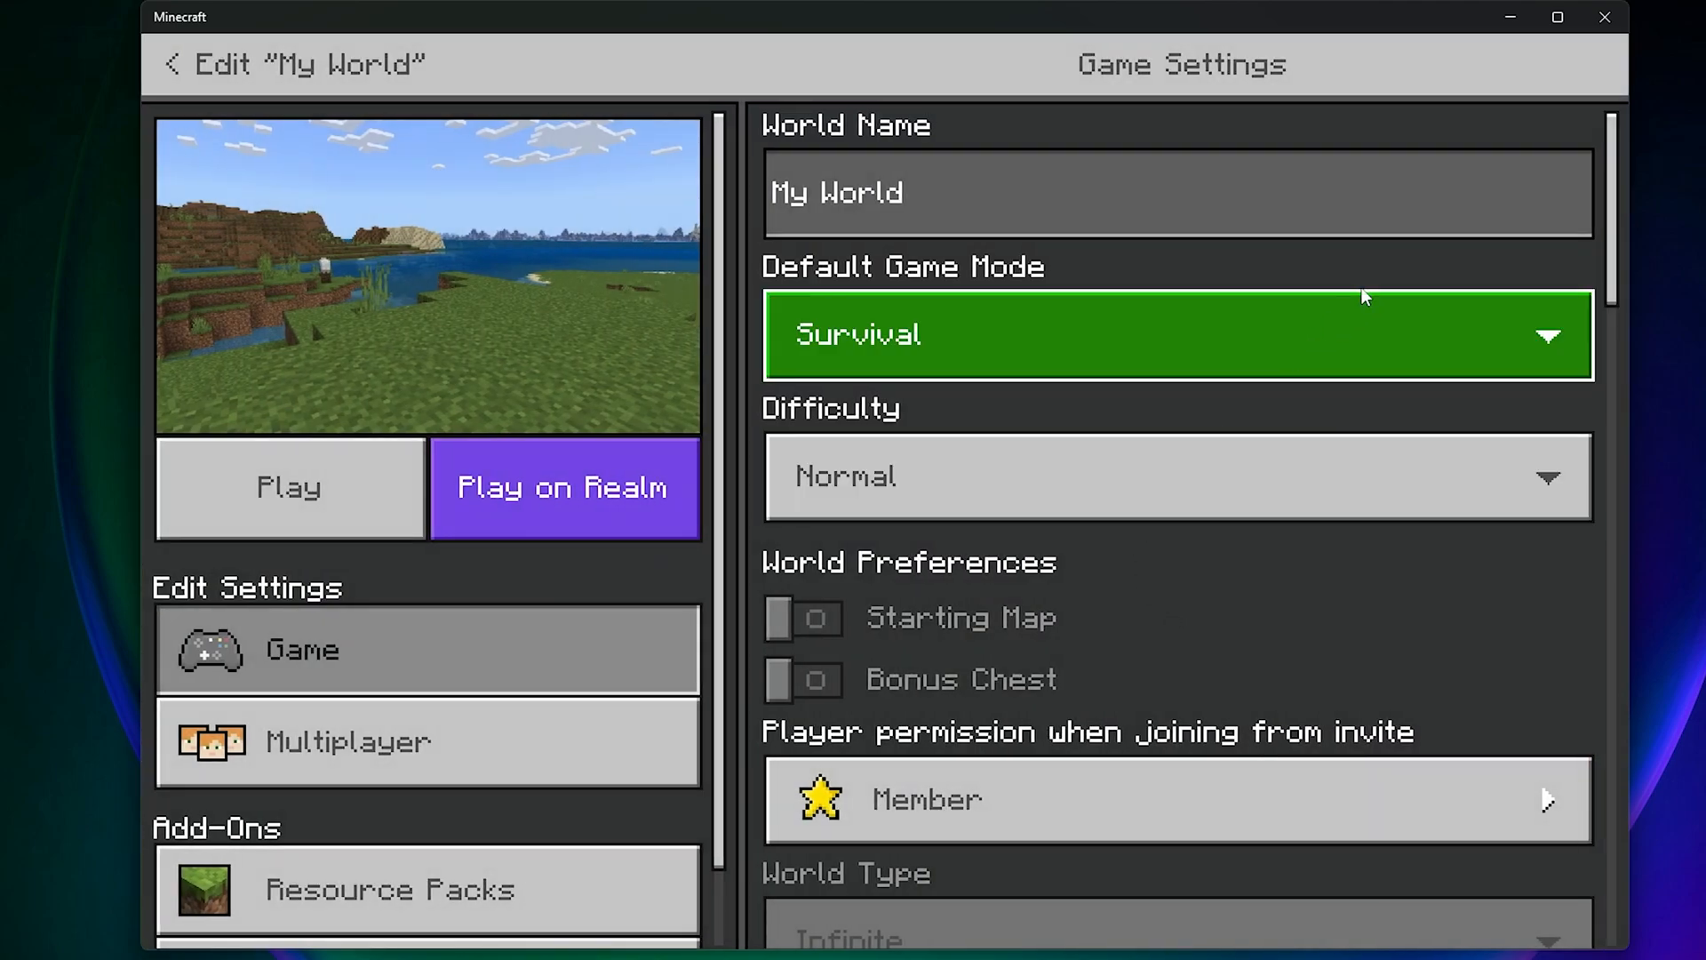
{"action": "scroll", "scroll_direction": "down", "scroll_amount": 3}
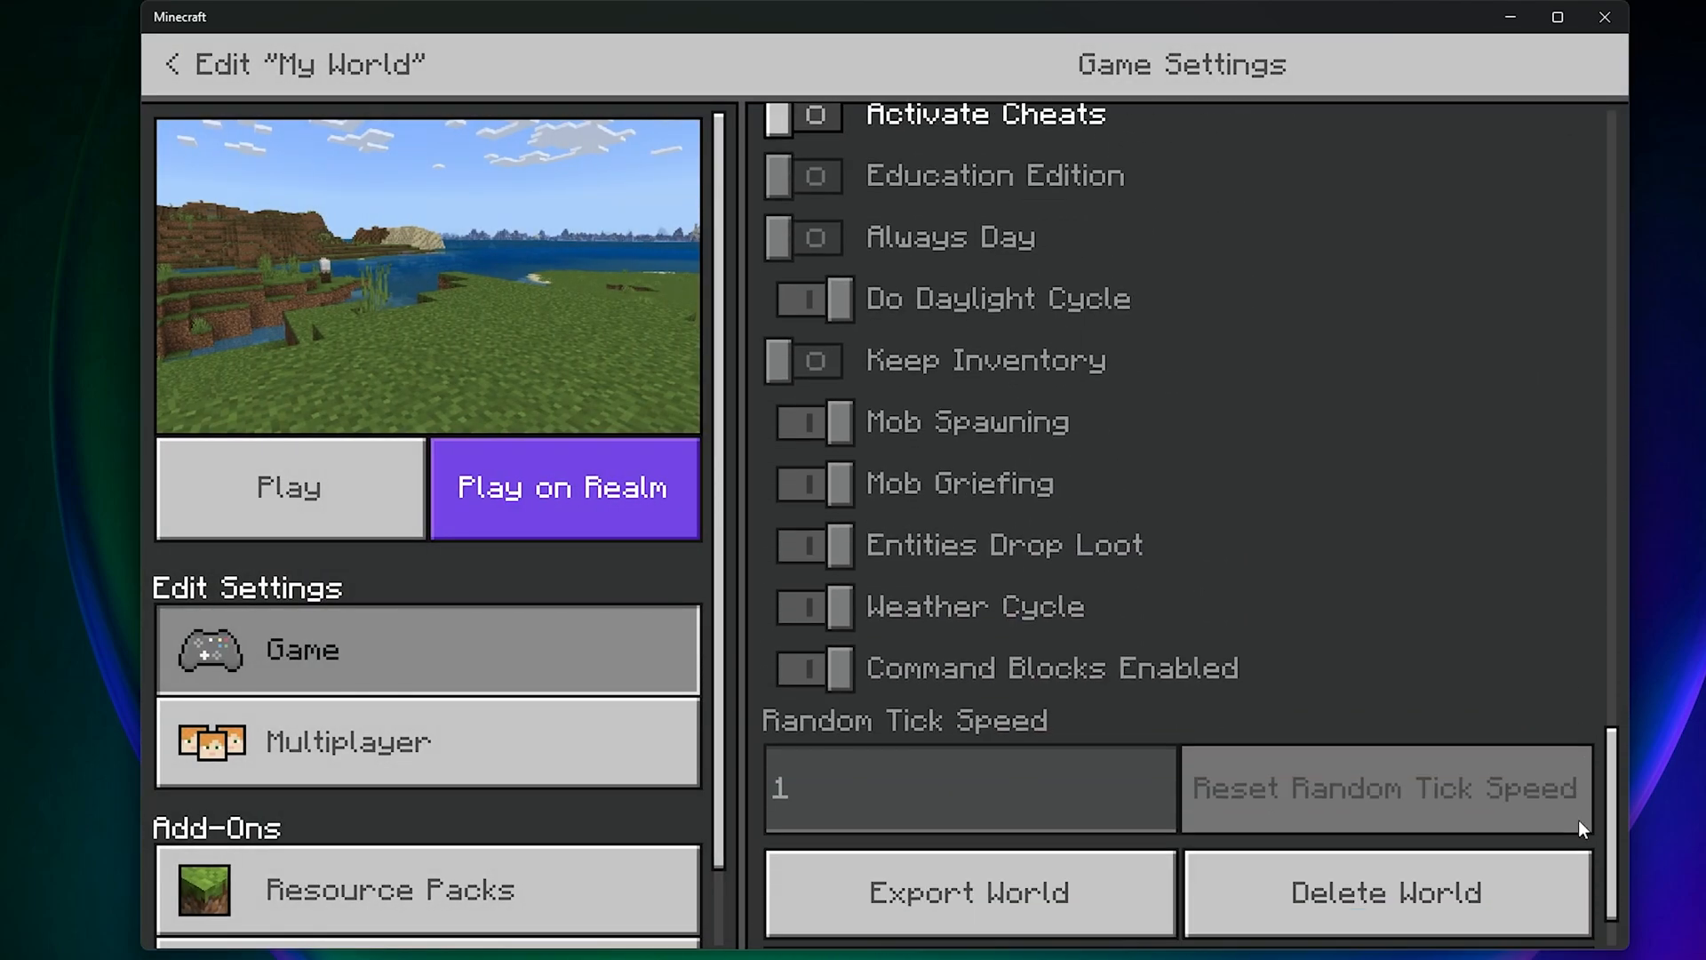
{"action": "scroll", "scroll_direction": "down", "scroll_amount": 3}
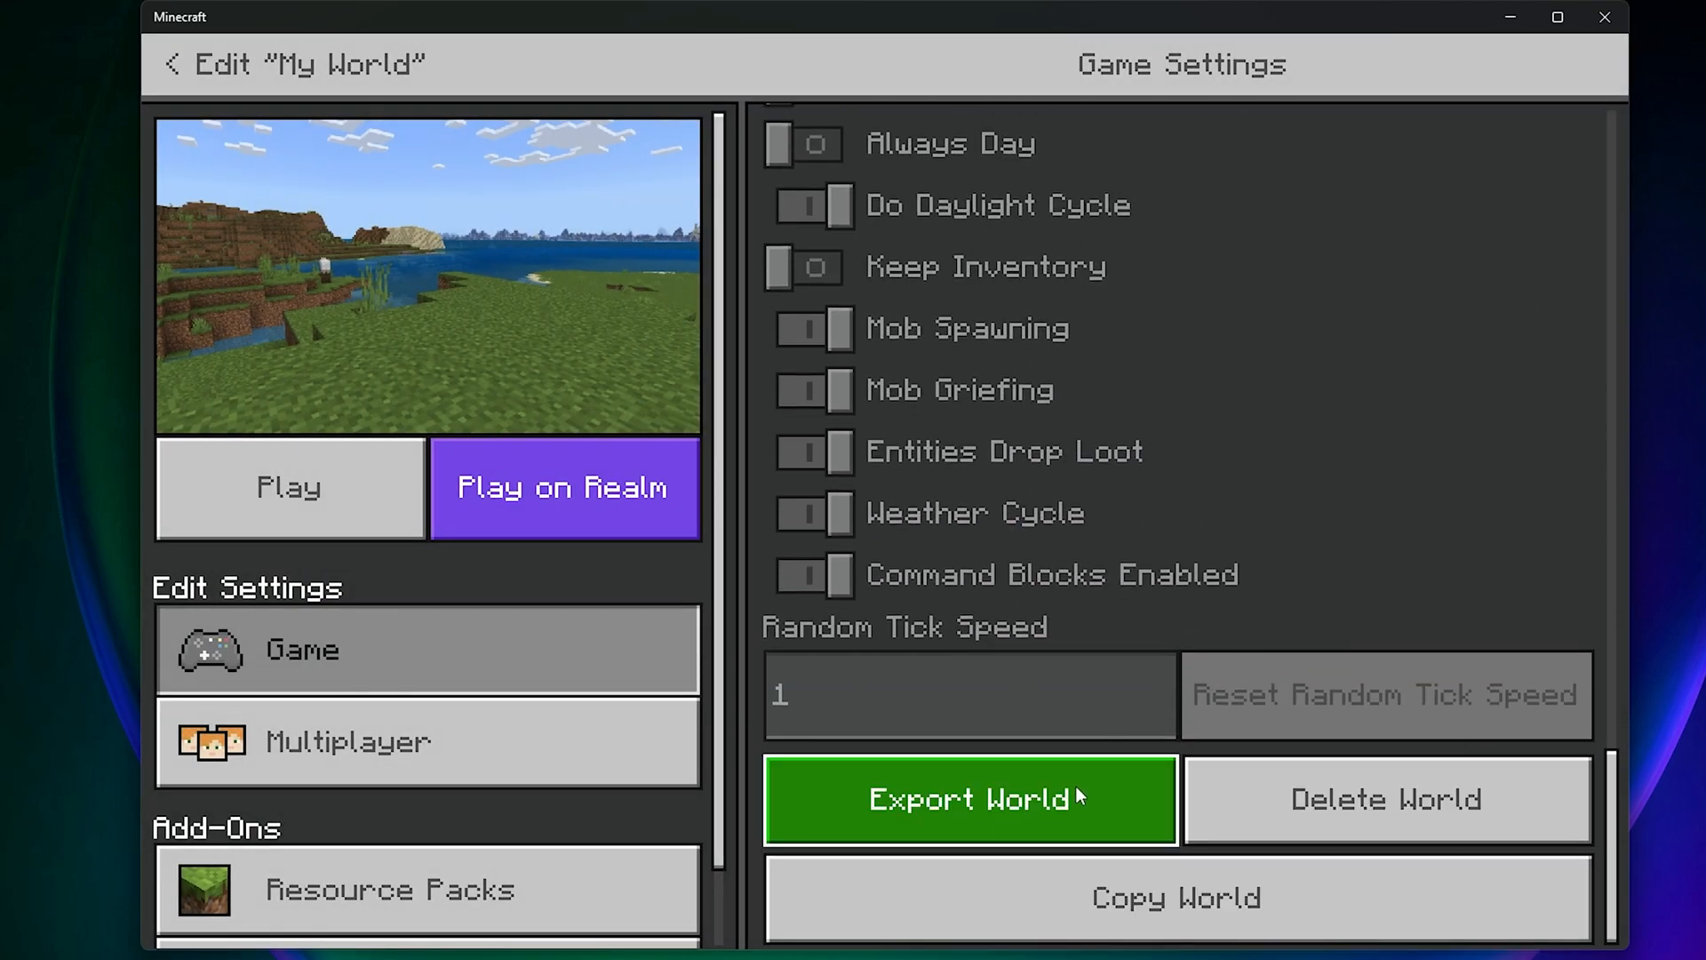
{"action": "left_click", "coordinate": [967, 798]}
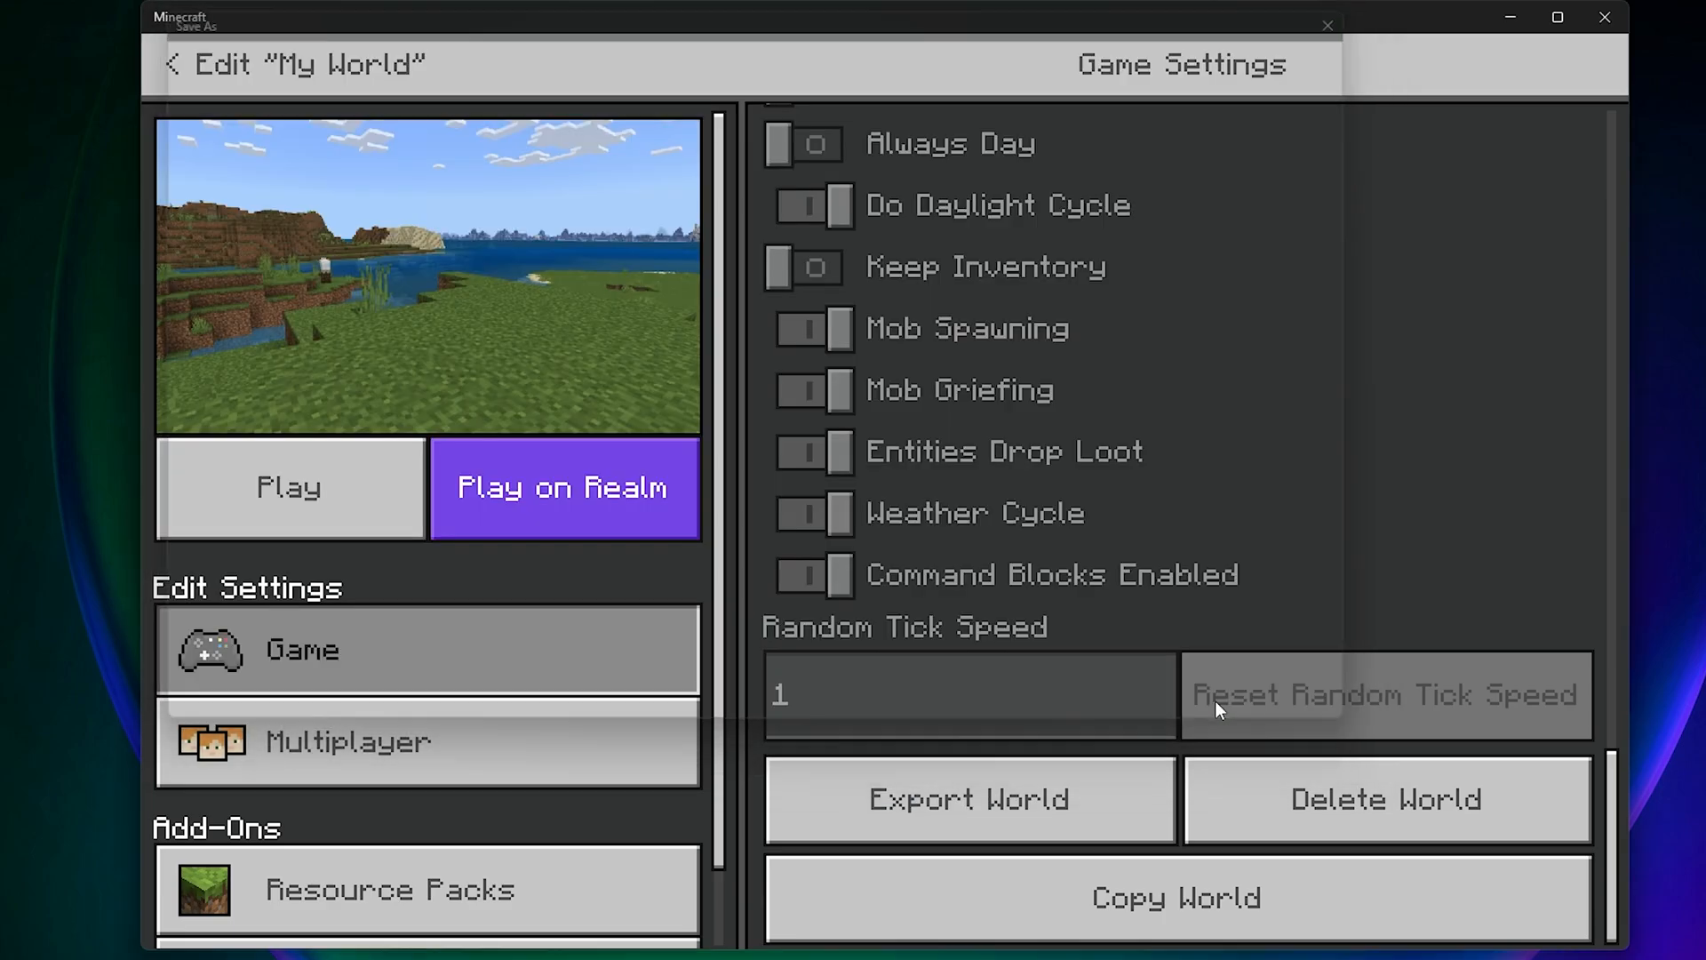
{"action": "left_click", "coordinate": [967, 798]}
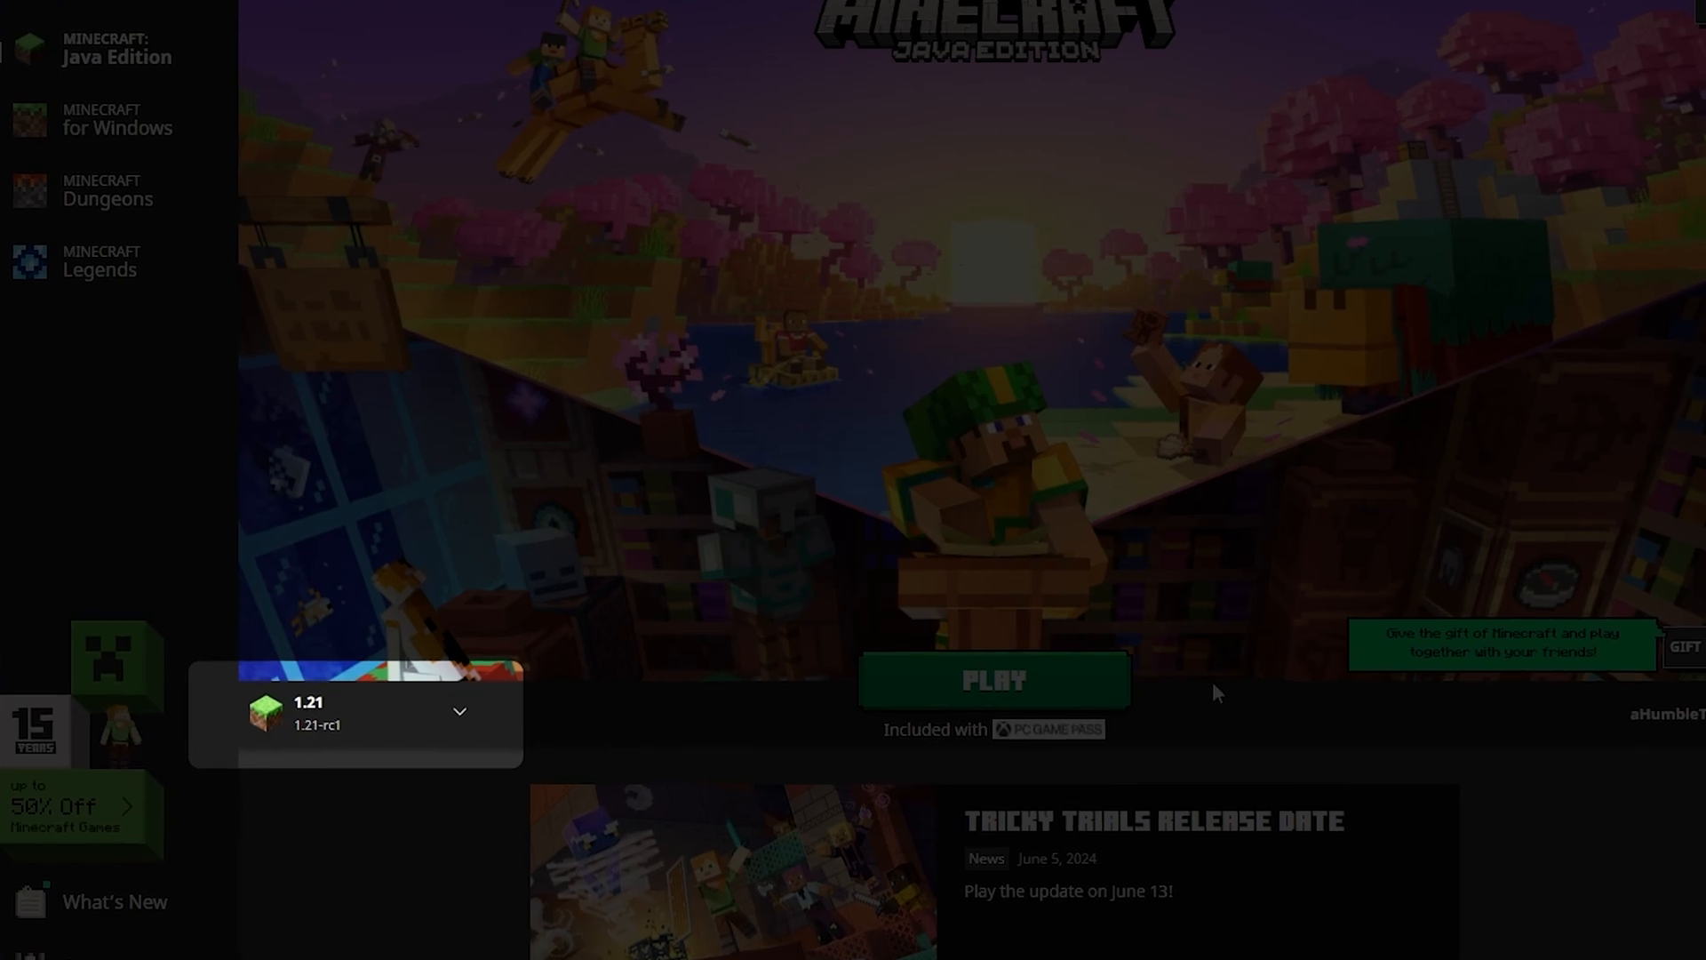
- Launch Java Edition 1.21-rc1 from the launcher to reach the world list
{"action": "left_click", "coordinate": [991, 679]}
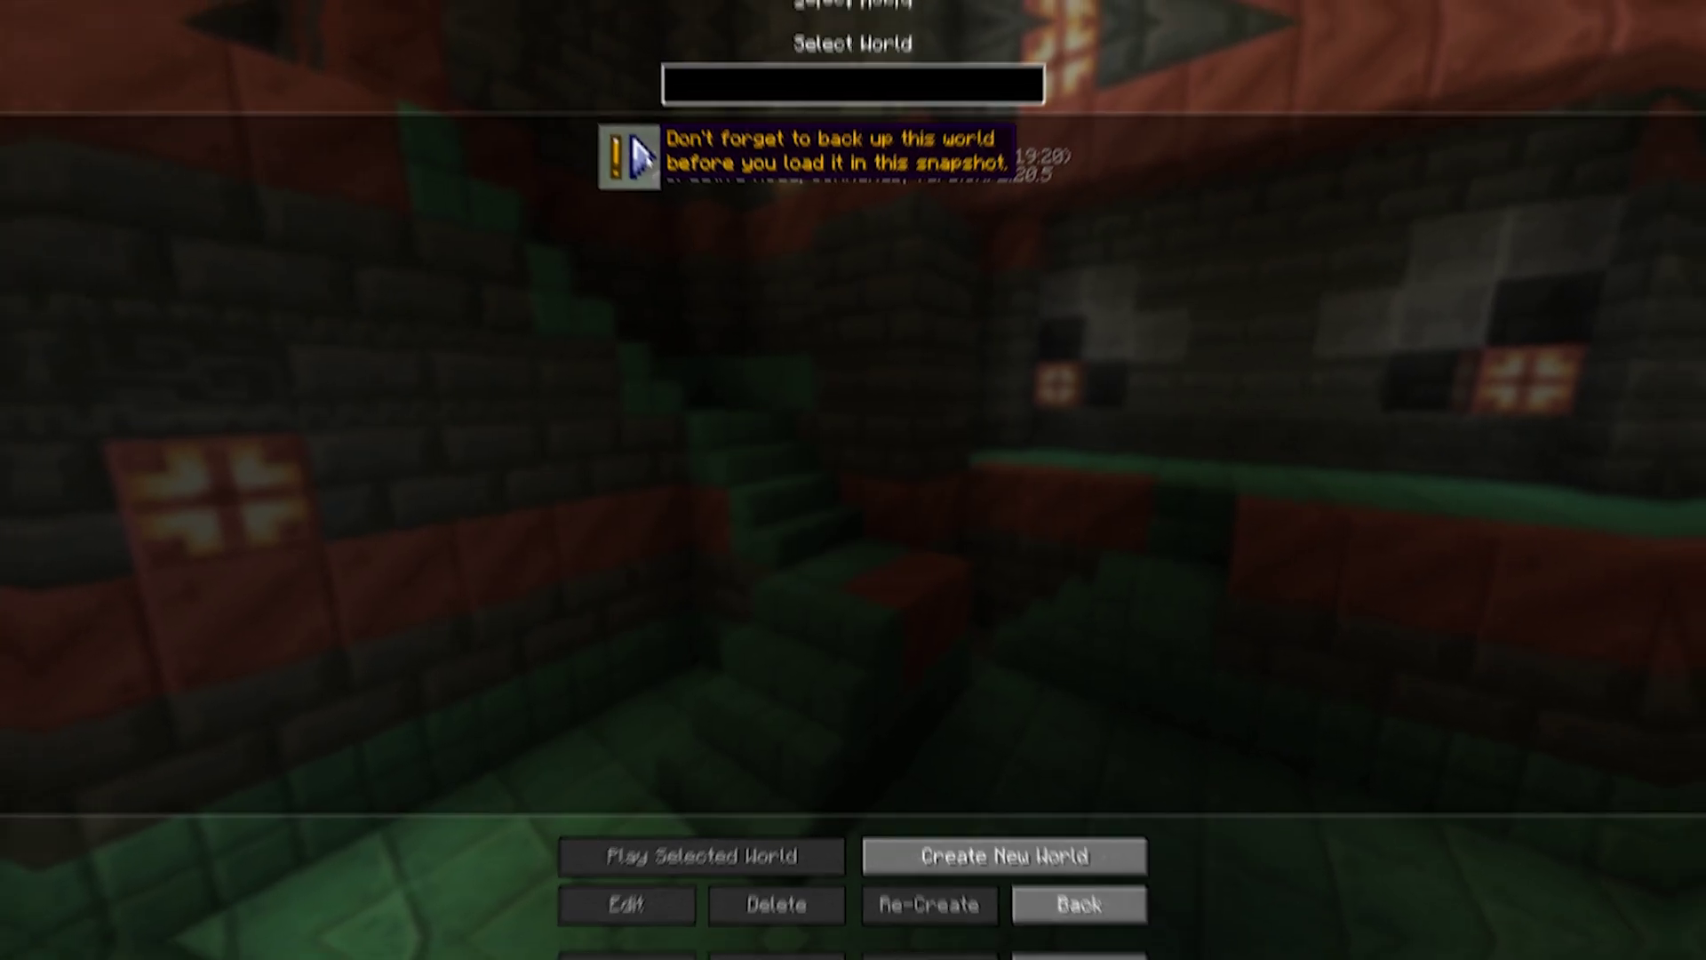
{"action": "left_click", "coordinate": [701, 854]}
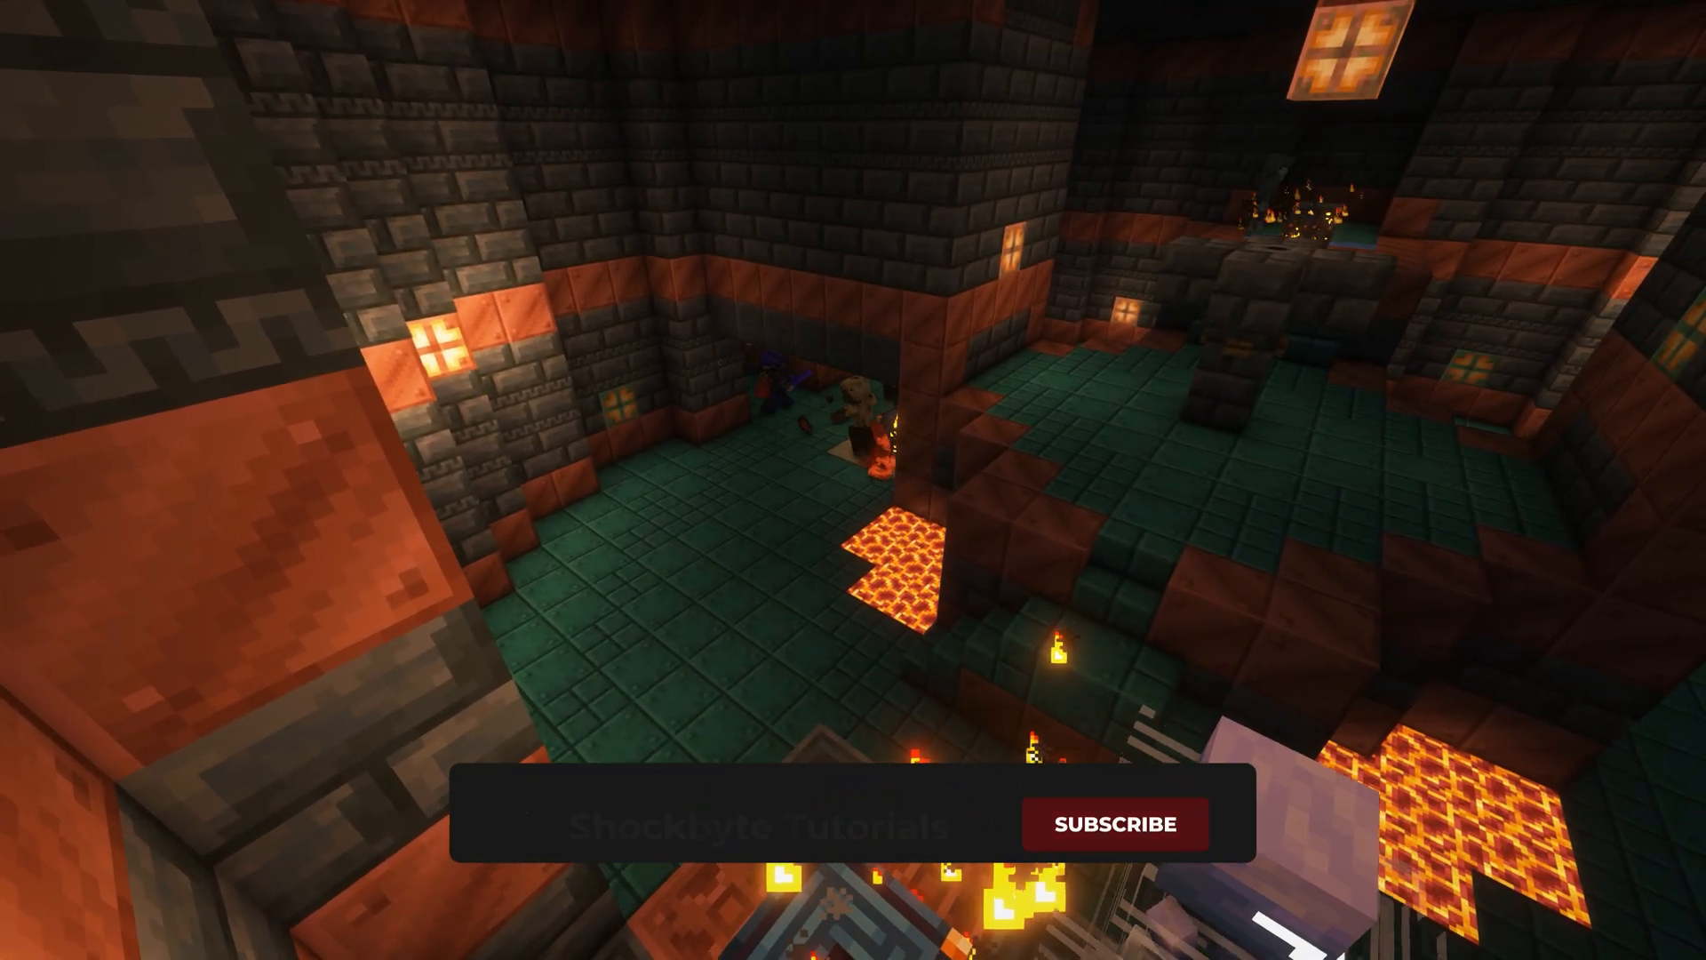
{"action": "left_click", "coordinate": [1112, 823]}
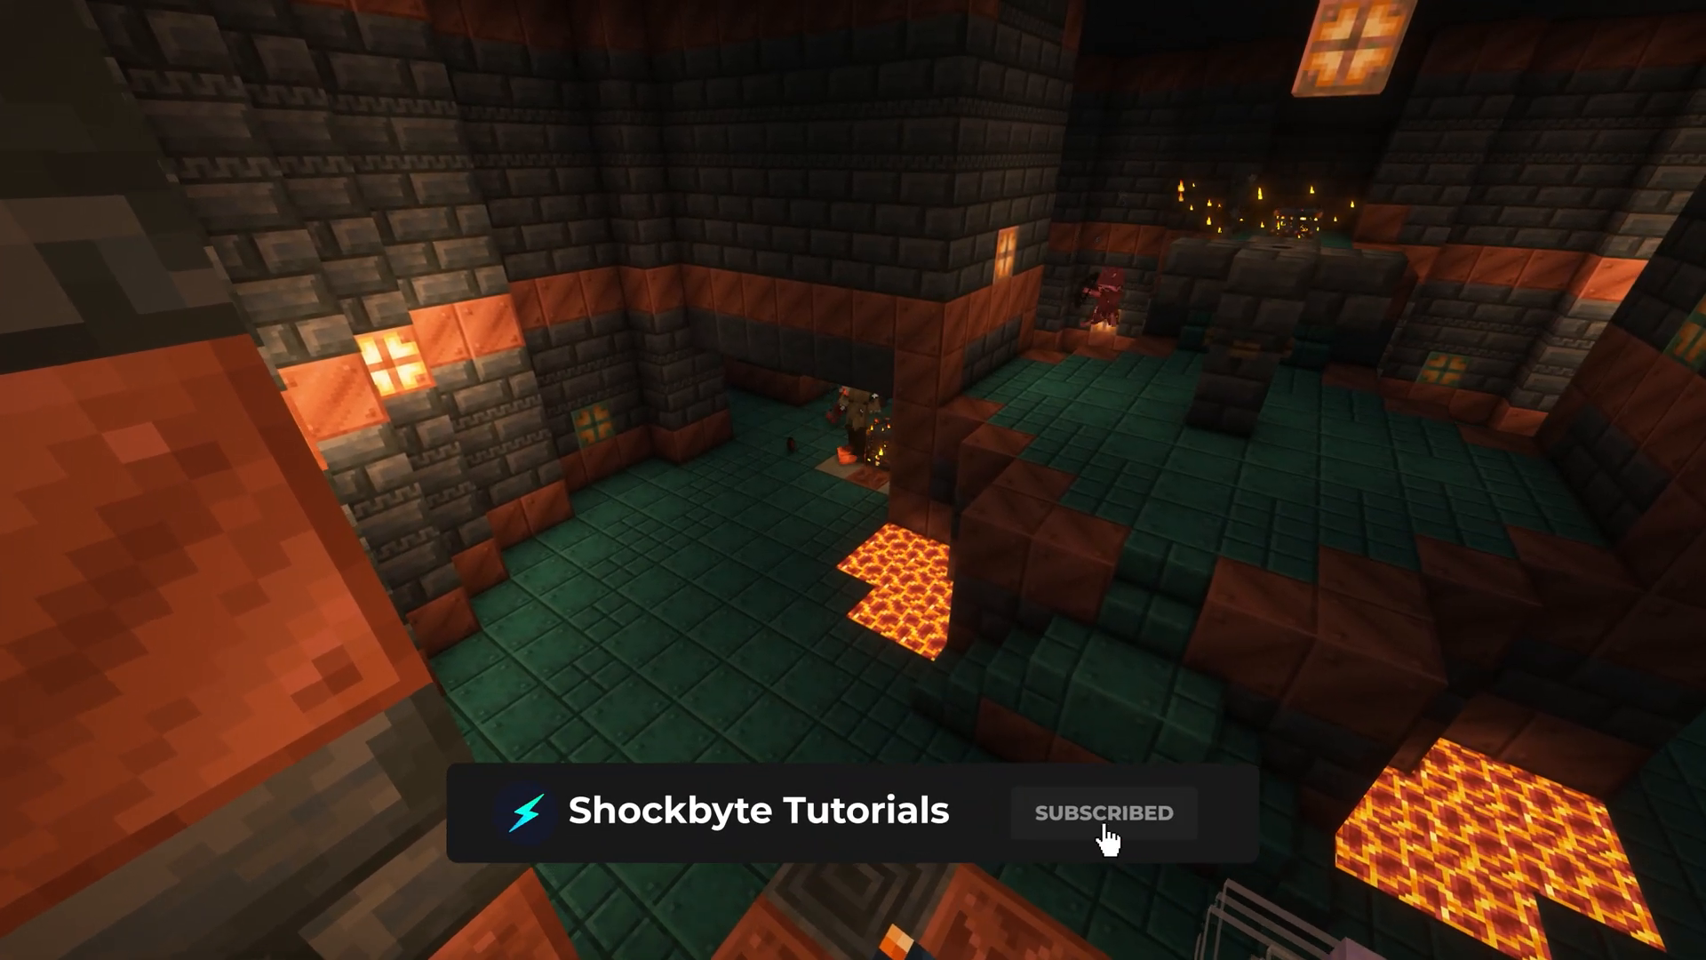